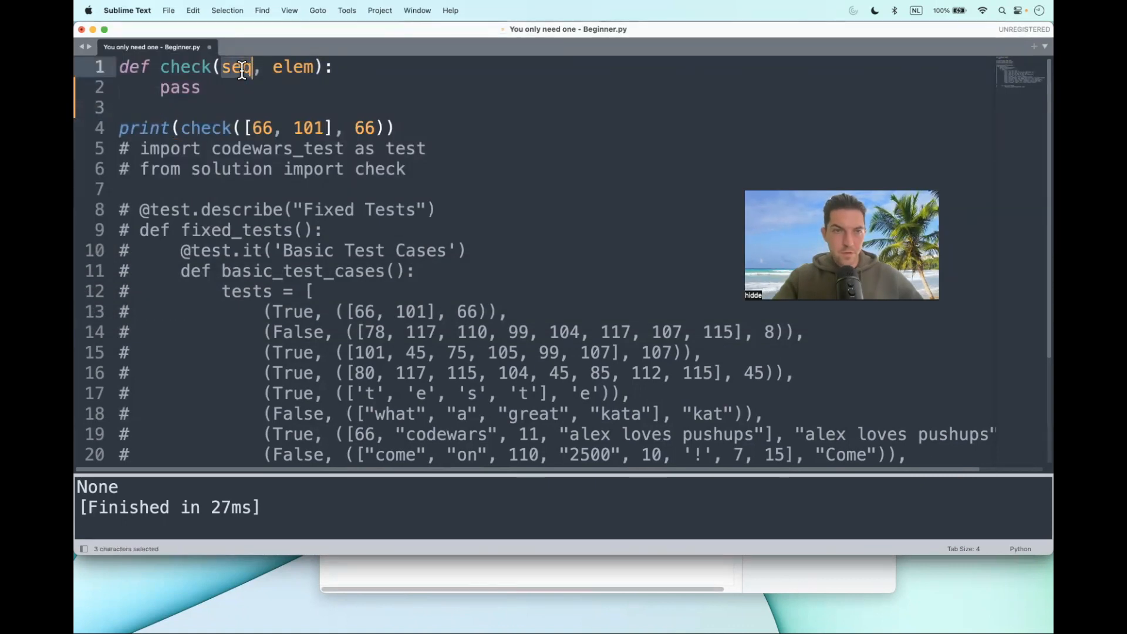
{"action": "type", "text": "array"}
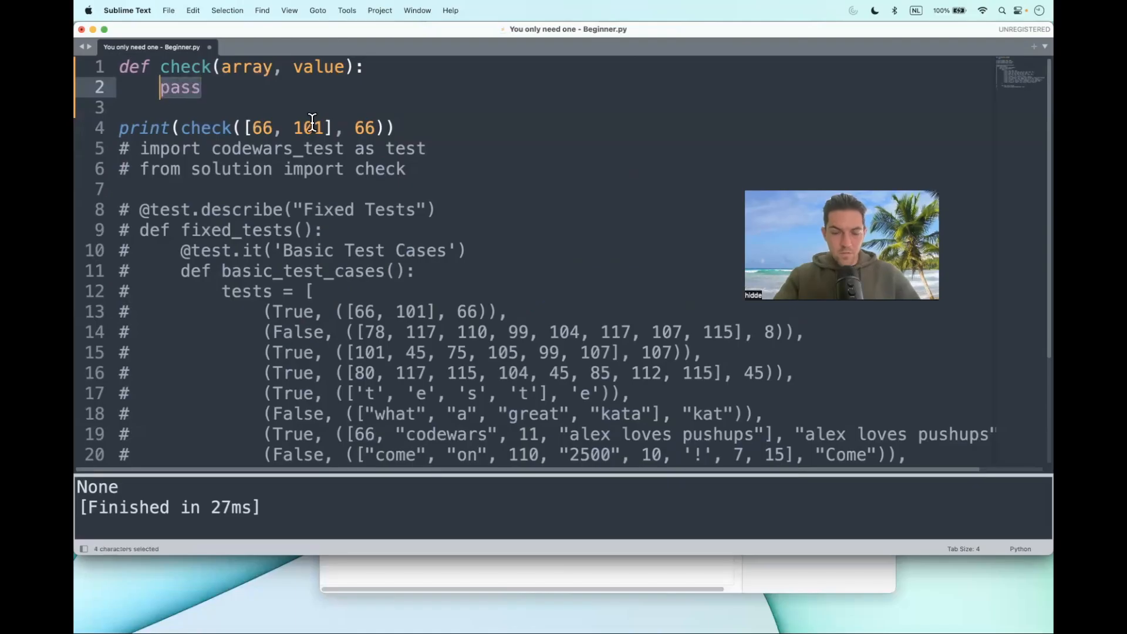
{"action": "type", "text": "if"}
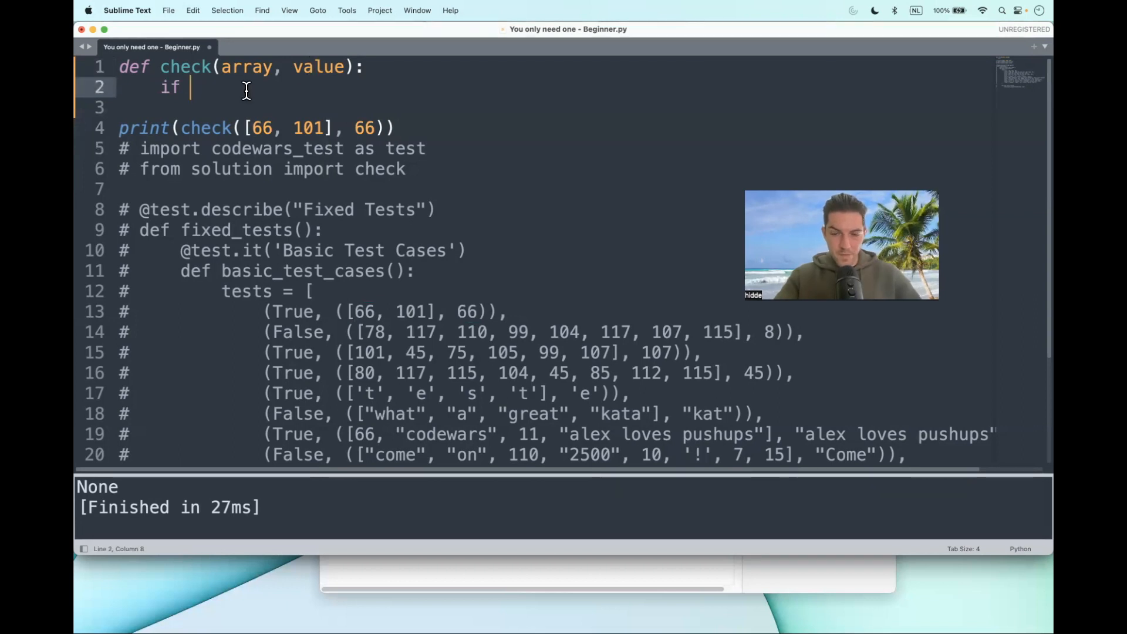
{"action": "type", "text": "value in array:"}
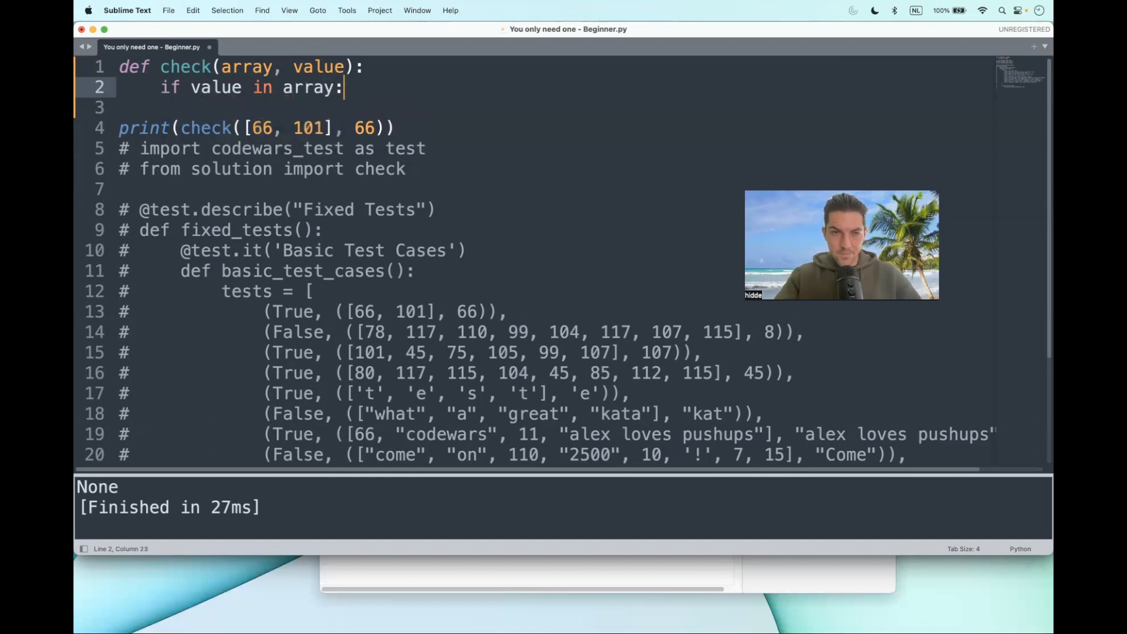
{"action": "type", "text": "return Tr"}
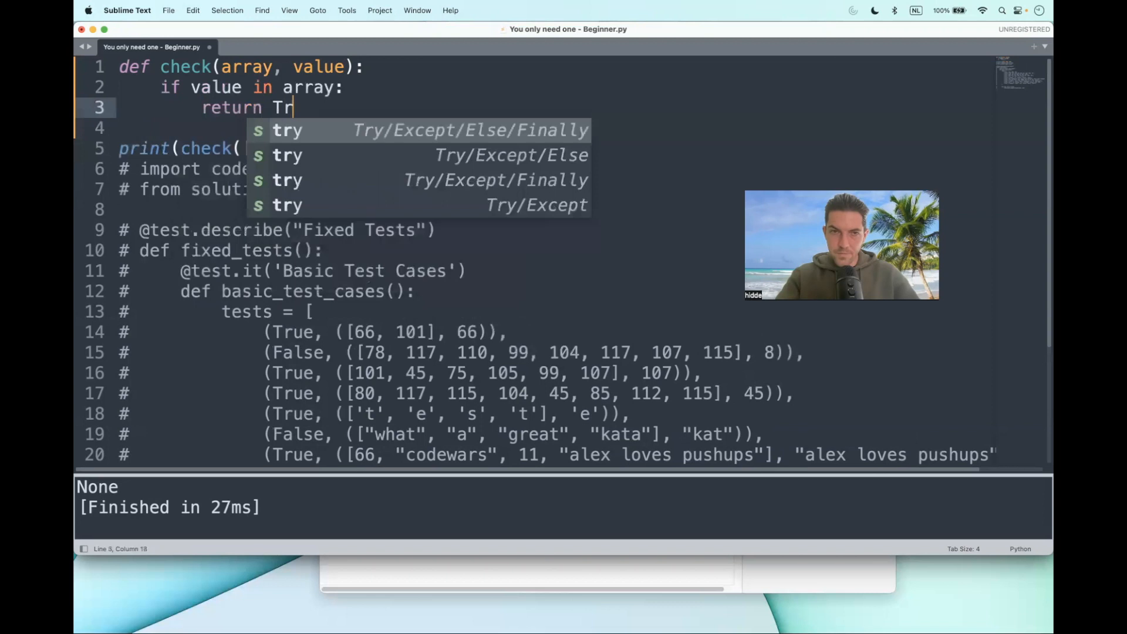
{"action": "type", "text": "ue"}
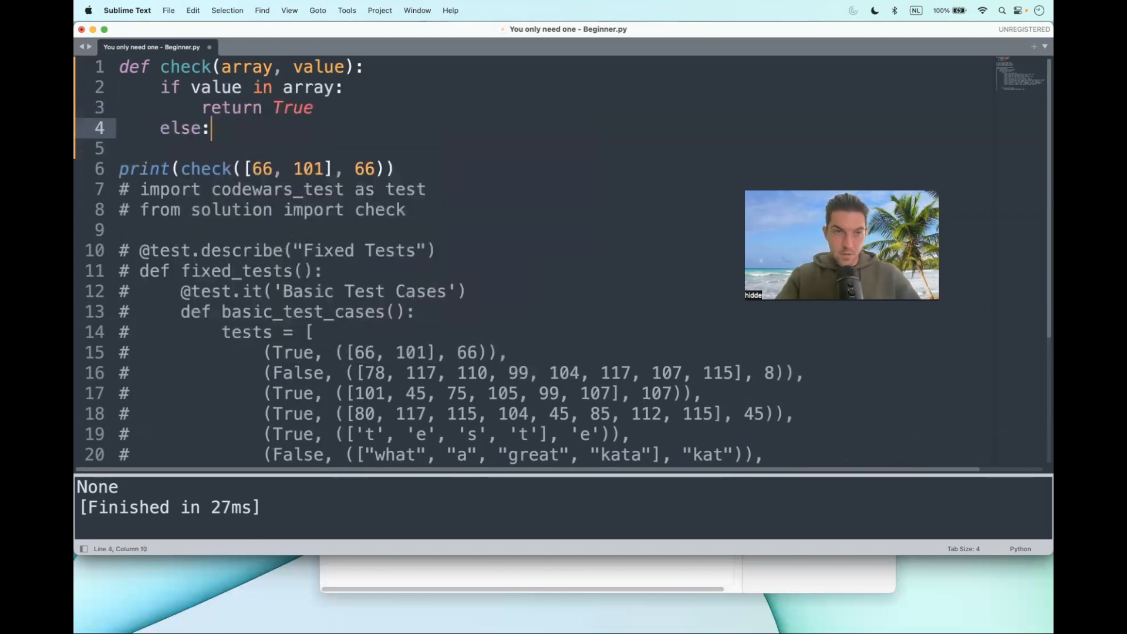
{"action": "type", "text": "return Fal"}
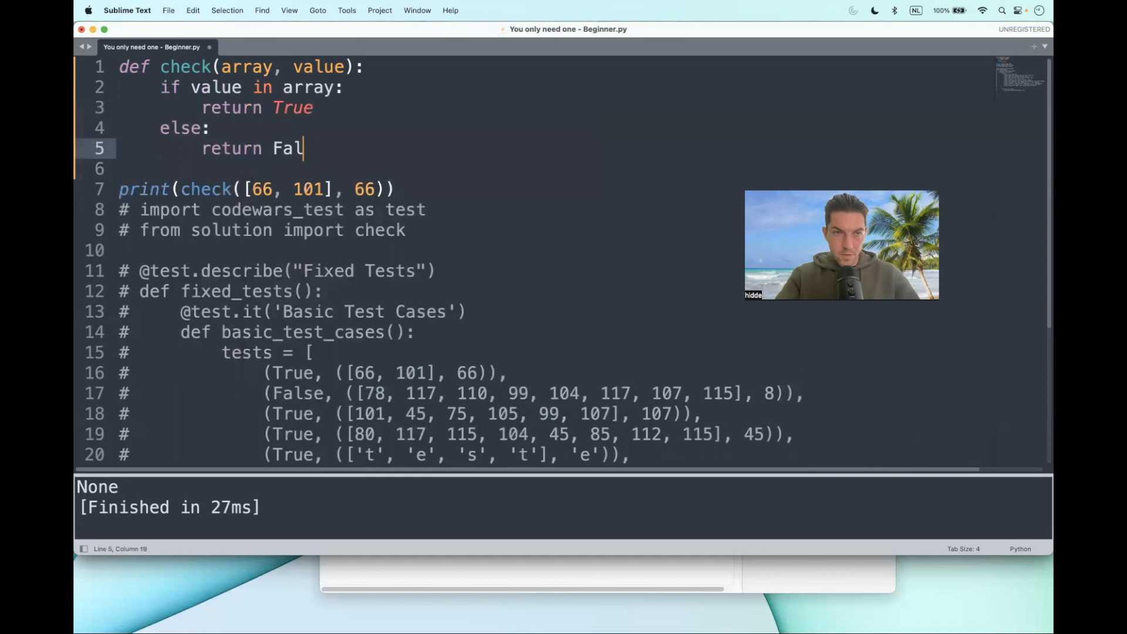